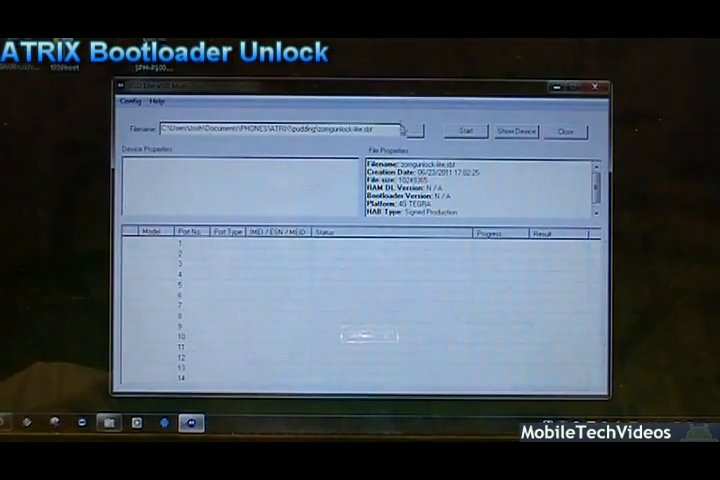
Step: Load zomgunlock-lite.sbf from the ATRIX_Unlock_Bootloader archive as RSD Lite's flash file
click(414, 130)
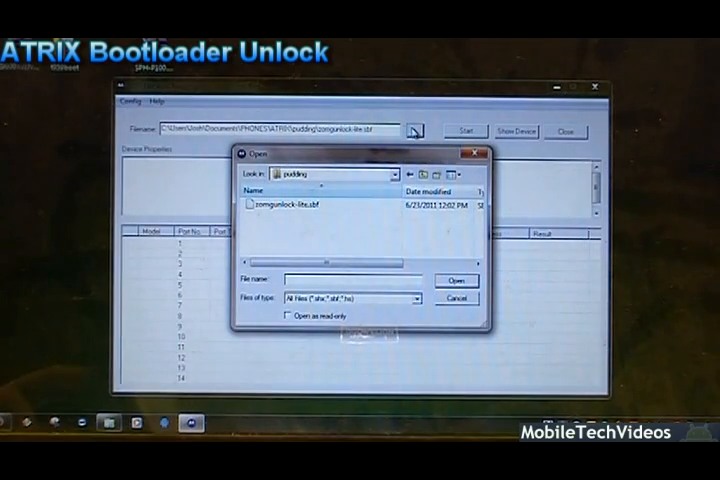
click(305, 204)
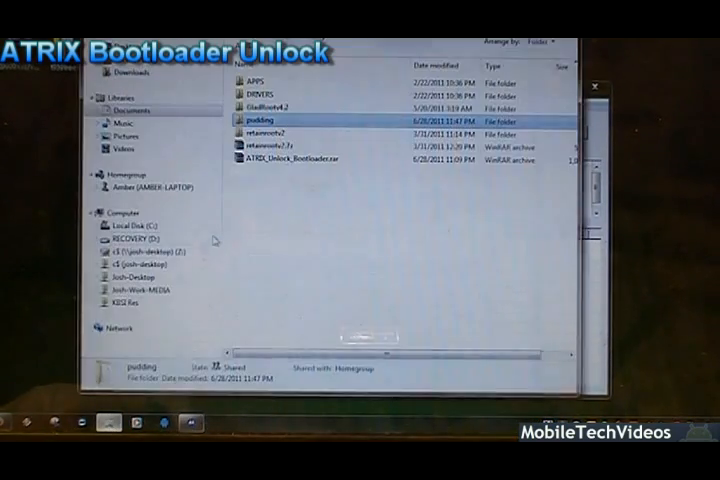
double_click(290, 158)
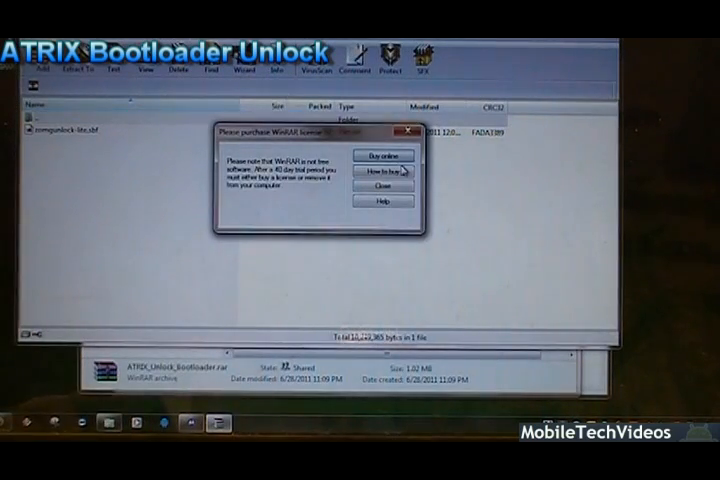
click(382, 188)
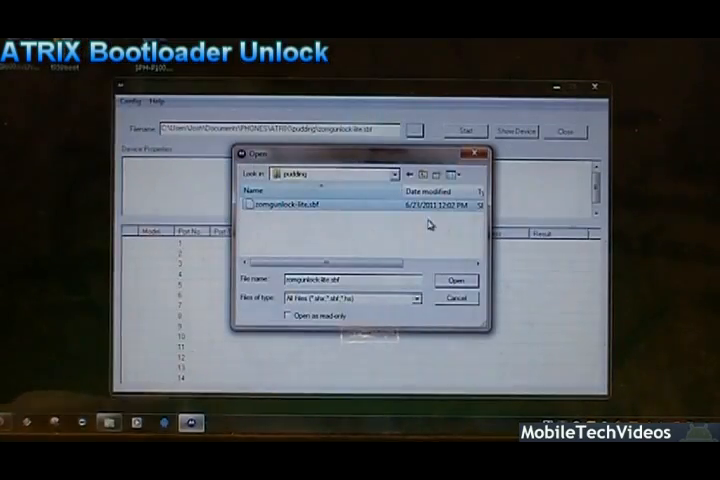
click(300, 215)
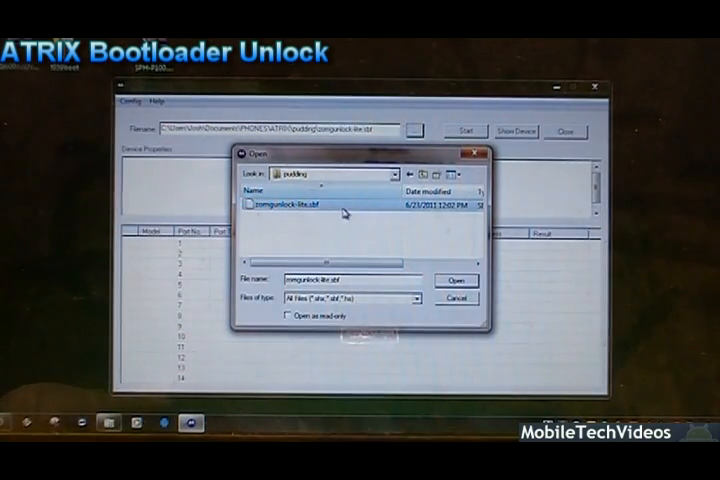
click(455, 279)
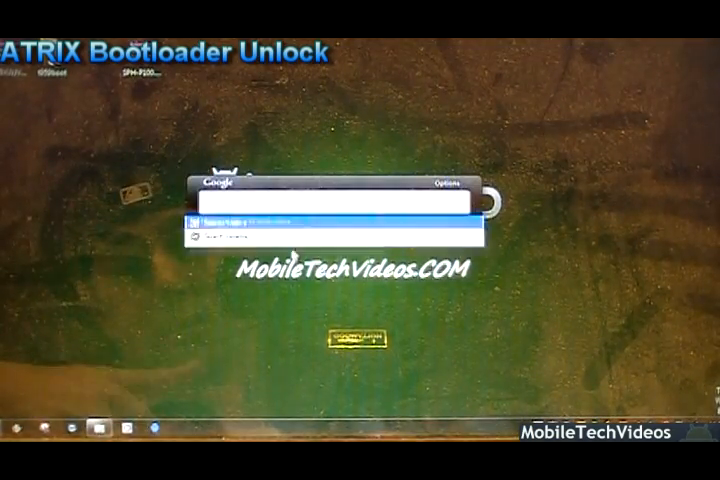
Step: Search 'comm' and launch Command Prompt from the Start Menu results
text(comm)
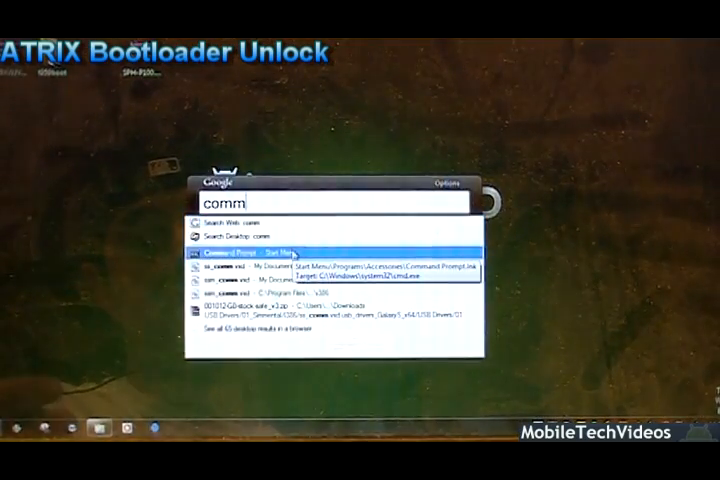
click(225, 250)
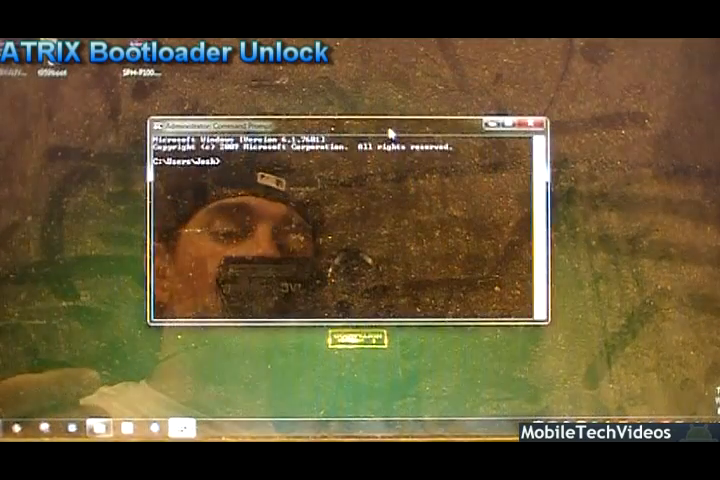